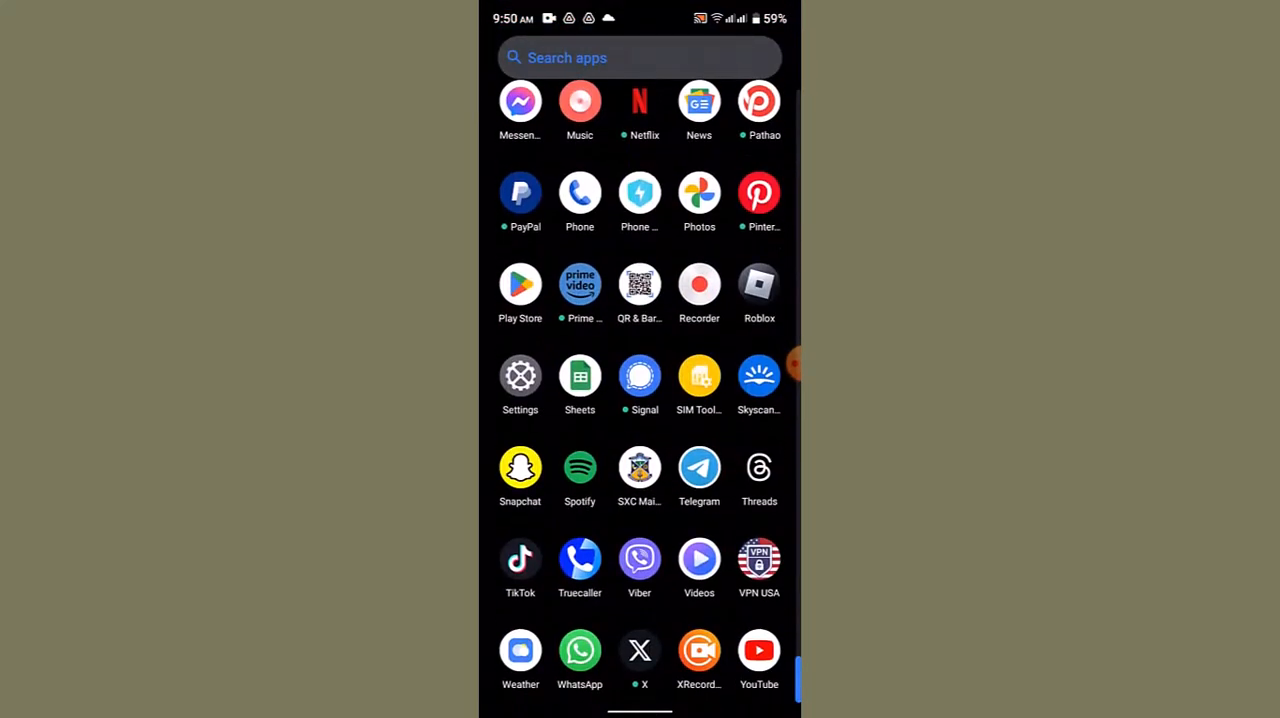
- Launch Roblox from the app drawer and go to its More page of account options
scroll("up", 3)
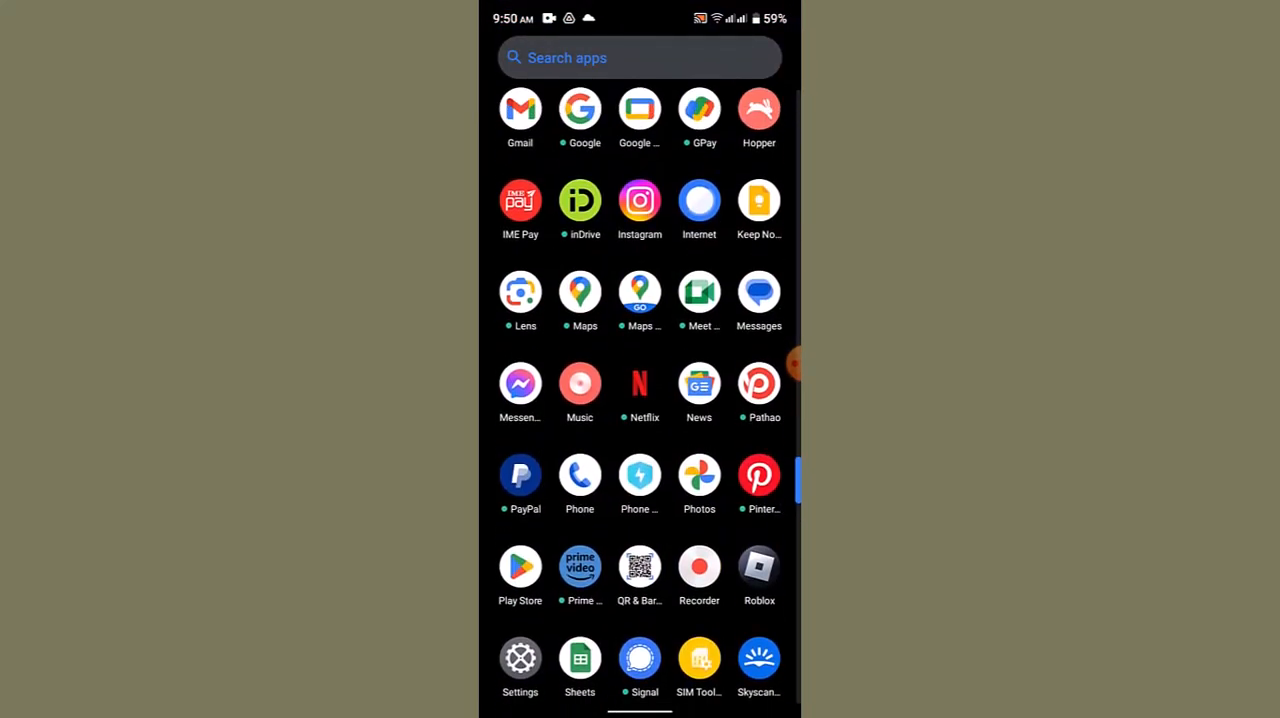
left_click(760, 568)
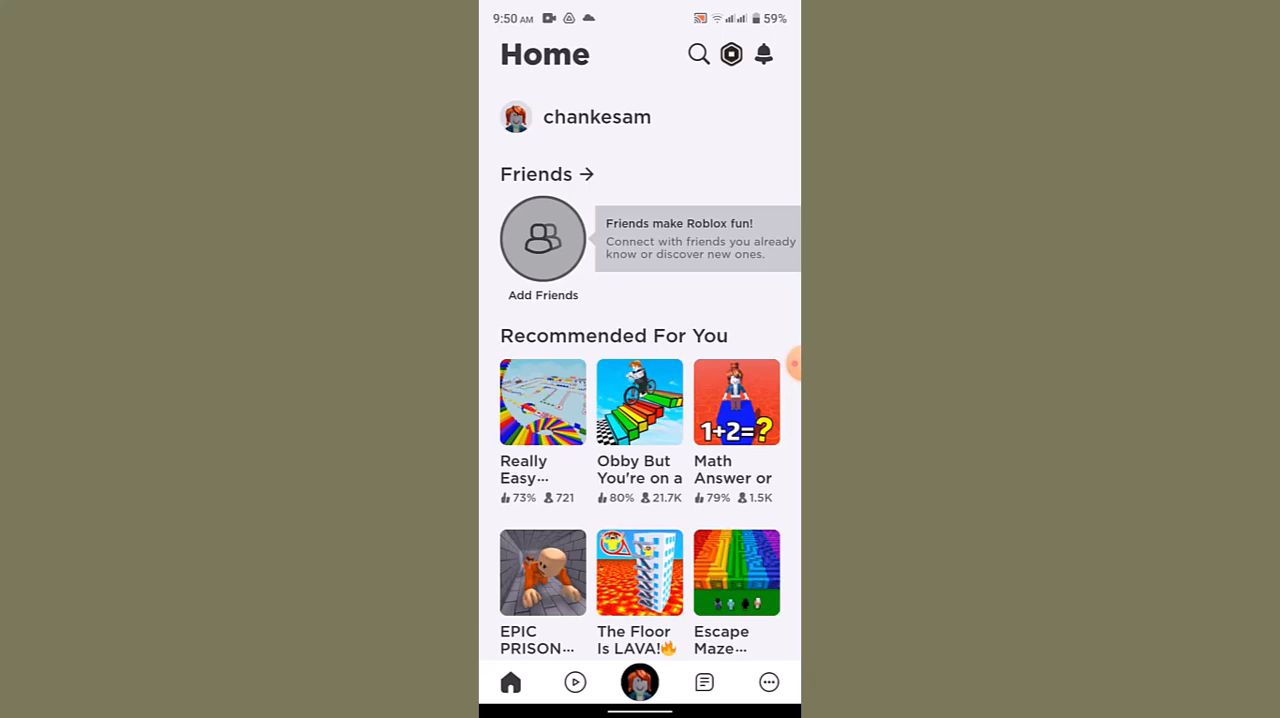
left_click(768, 682)
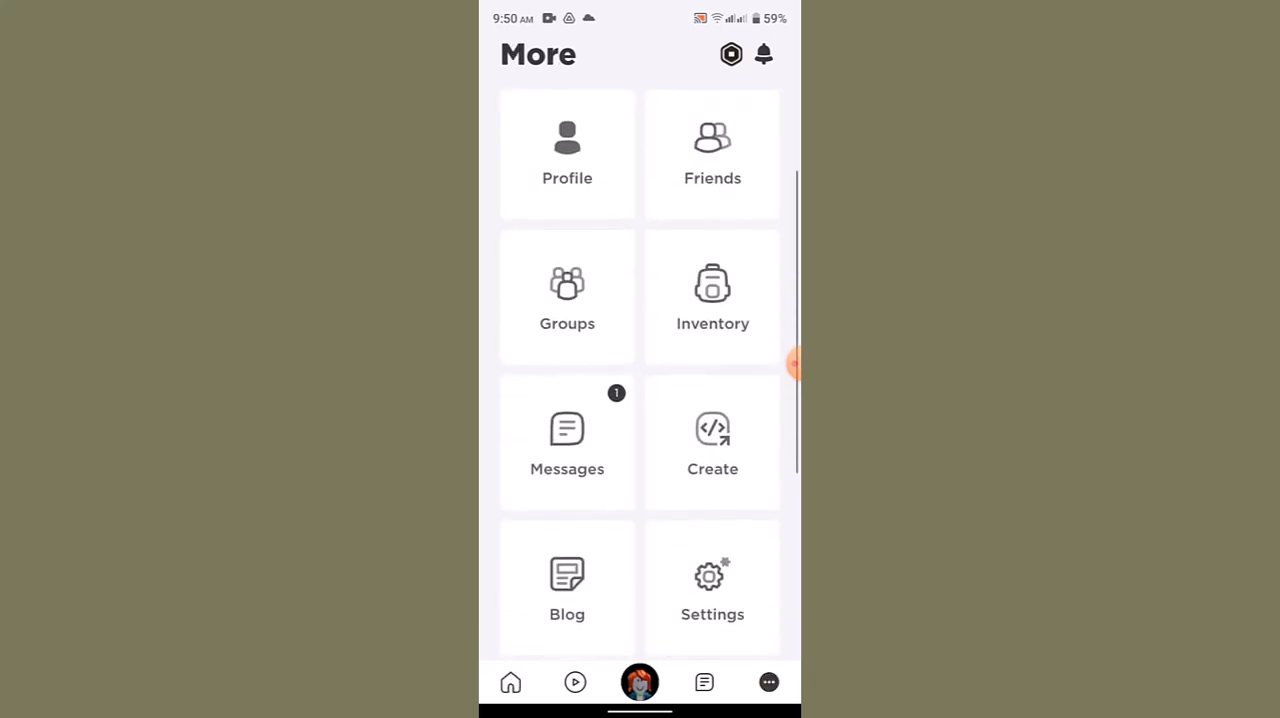
- Go to Account Info settings and start Verify My Age, showing the Identity Verification notice
left_click(712, 588)
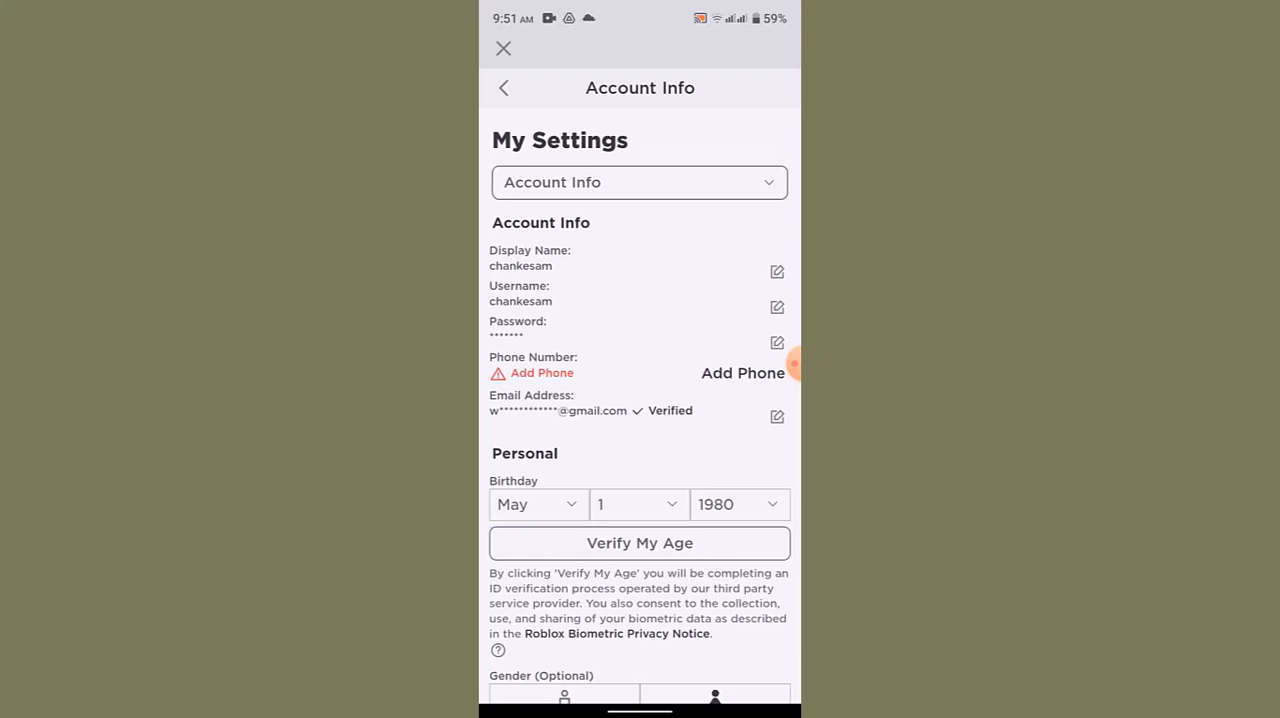
left_click(640, 544)
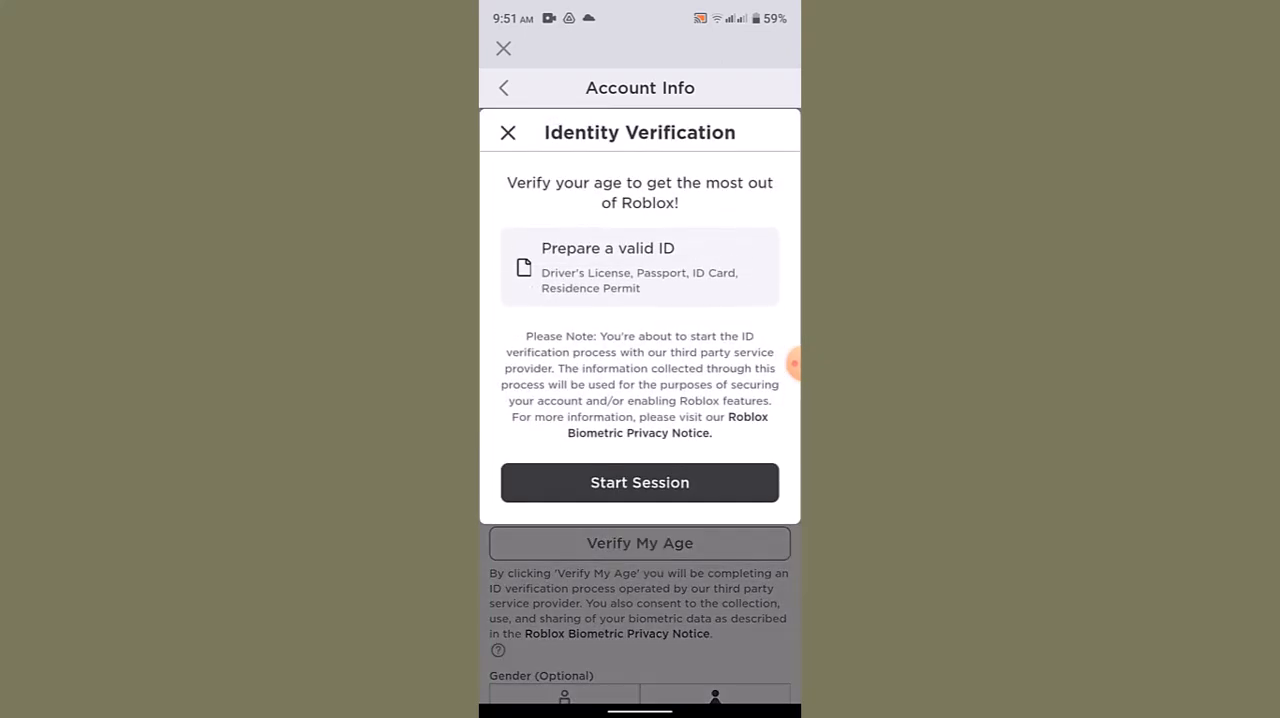